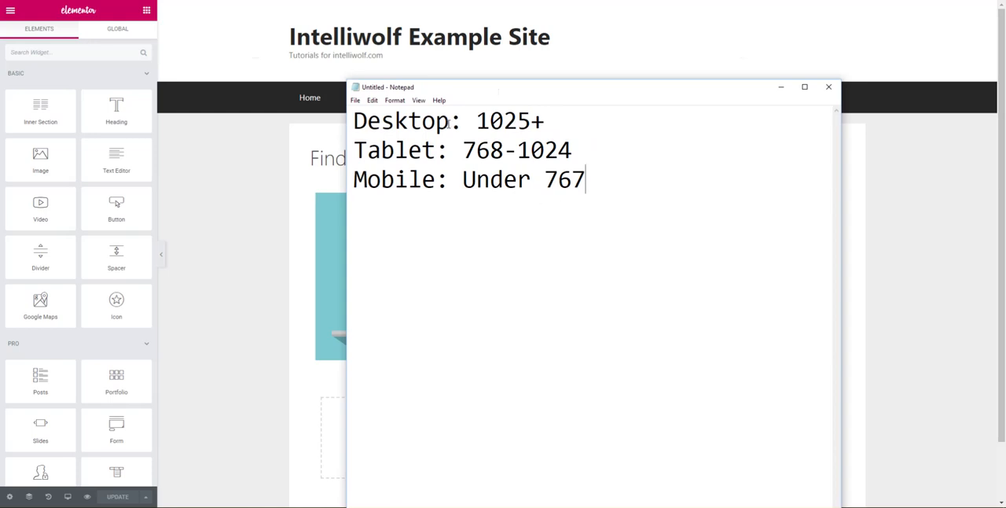
mouse_move(639, 187)
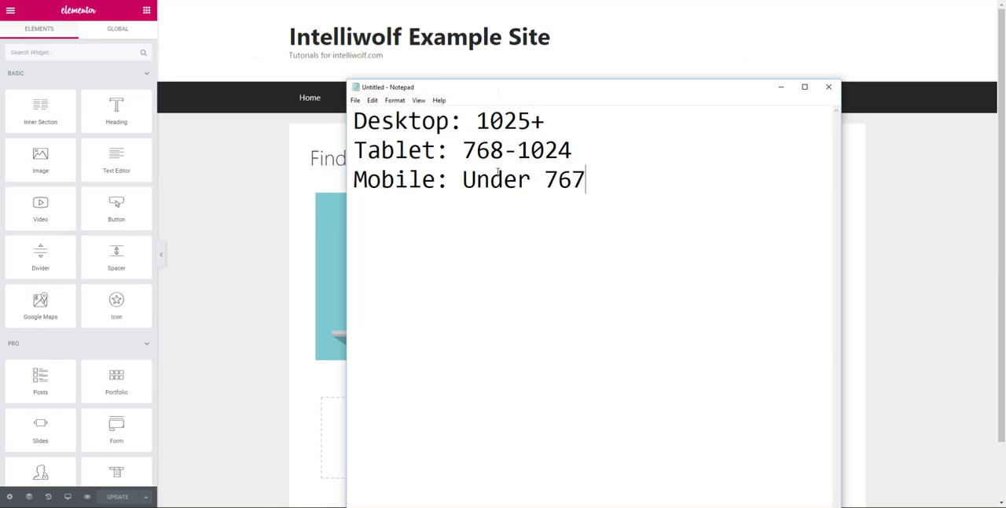
mouse_move(396, 381)
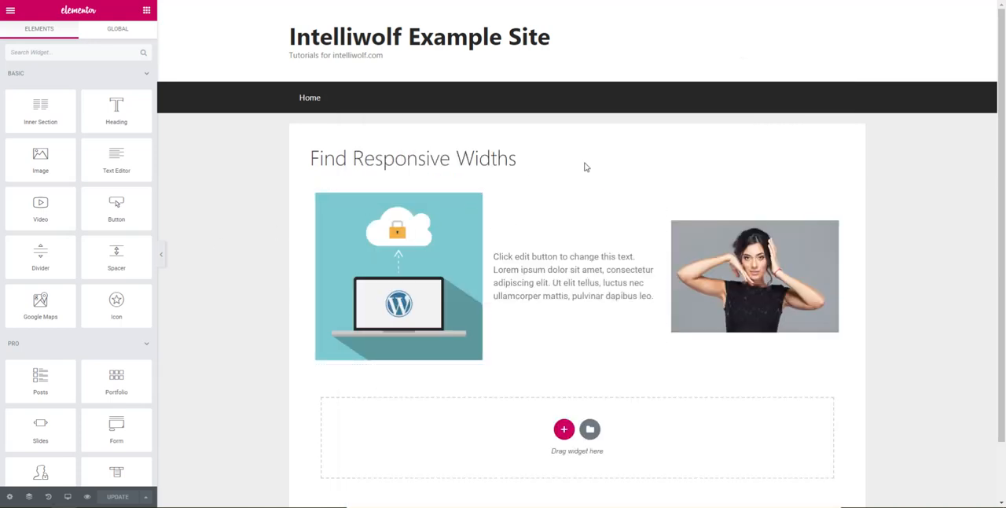
Edit the image-and-text section and expand its Advanced Responsive visibility options.
right_click(585, 166)
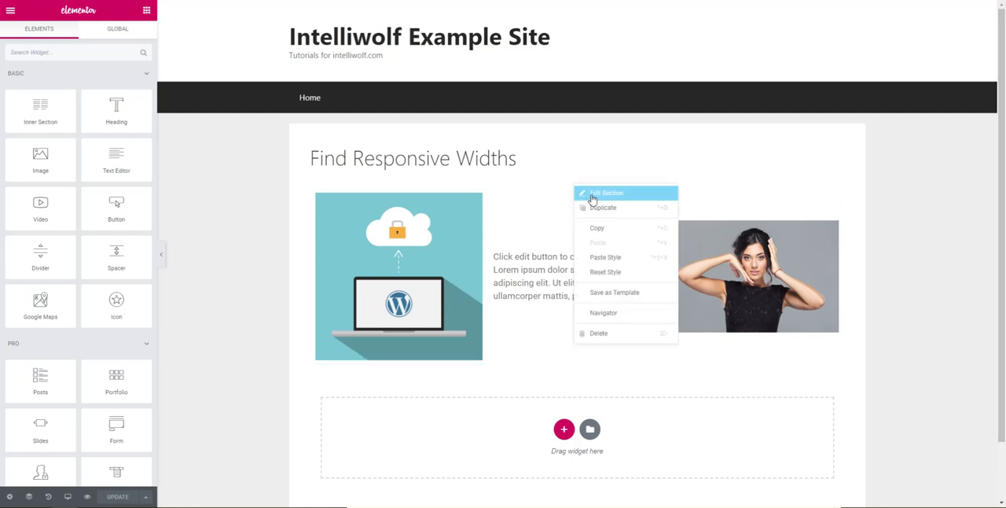
click(607, 192)
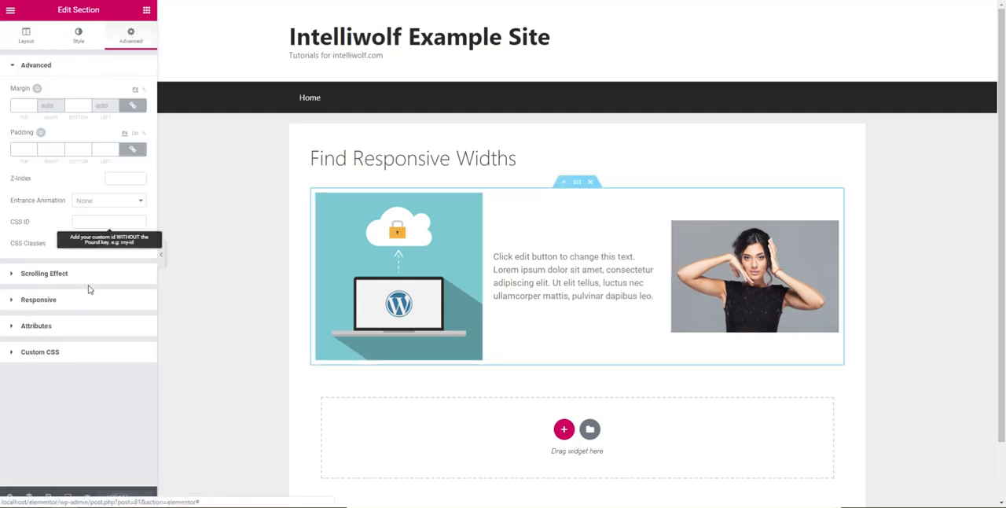
click(38, 299)
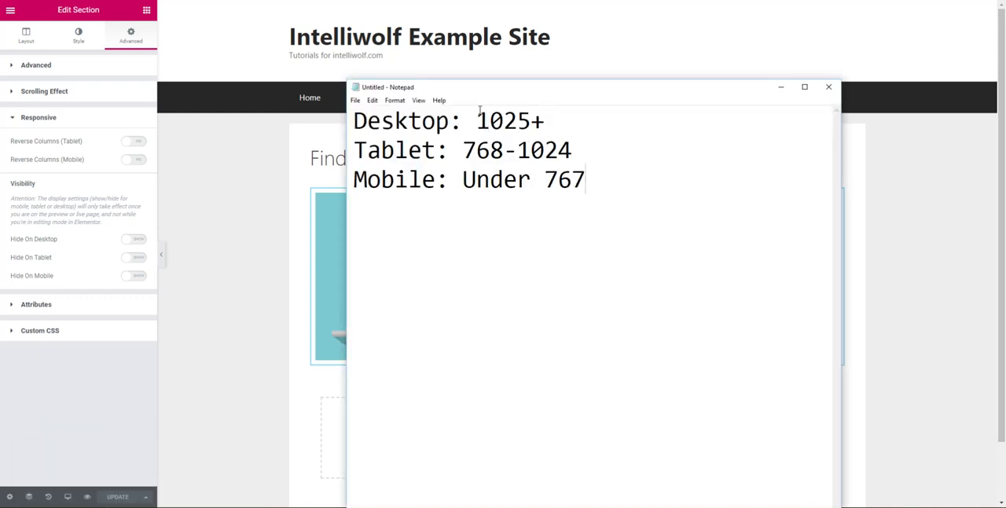
Put the Notepad breakpoint notes away so the live page shows.
double_click(508, 120)
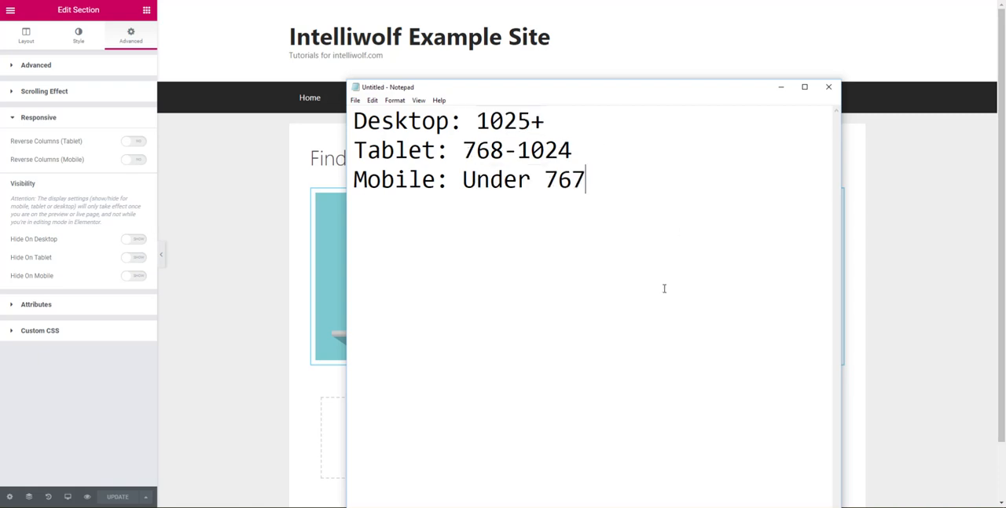
mouse_move(718, 266)
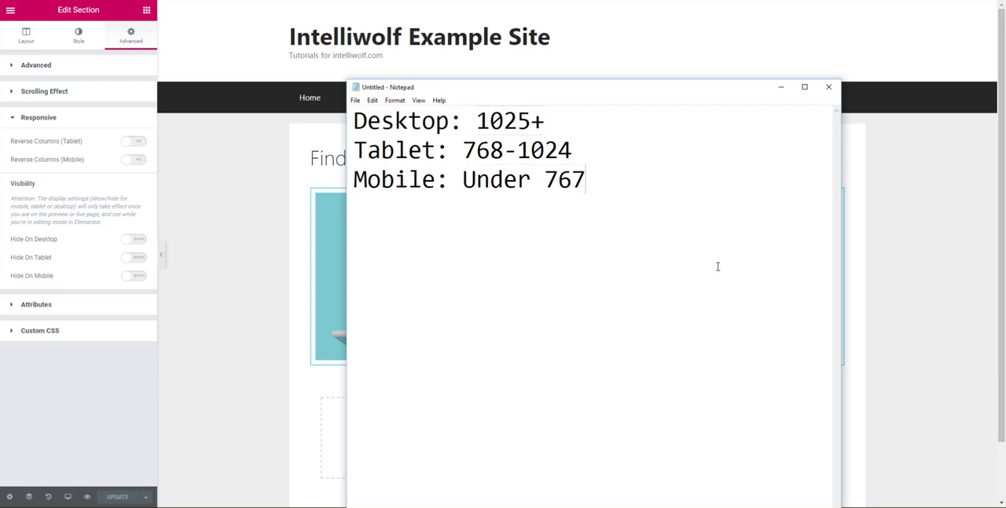
mouse_move(245, 239)
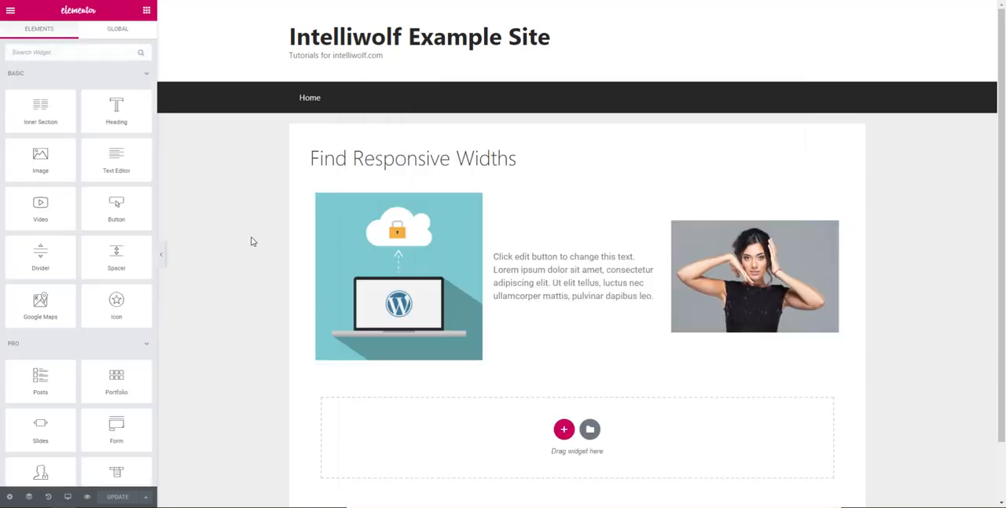
mouse_move(264, 203)
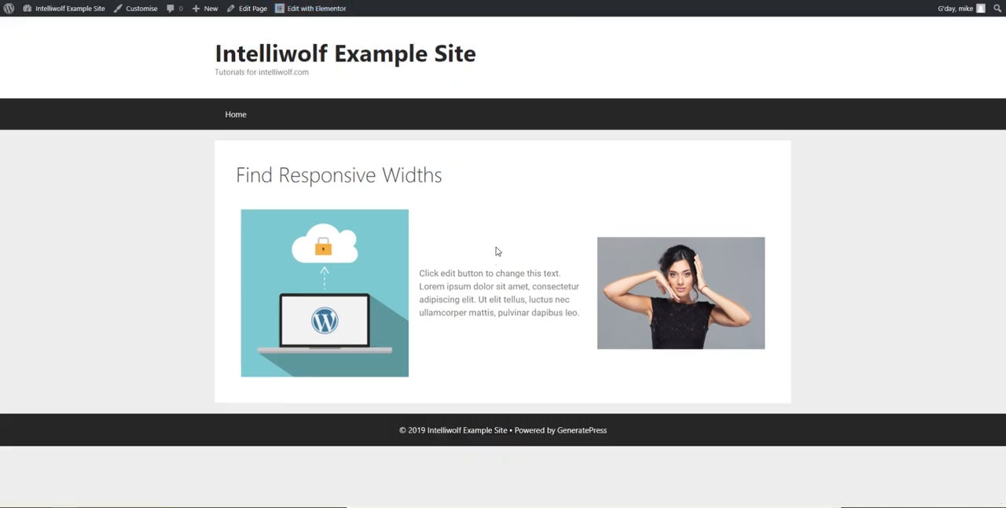
Inspect the live page and switch on the responsive device toolbar.
right_click(496, 250)
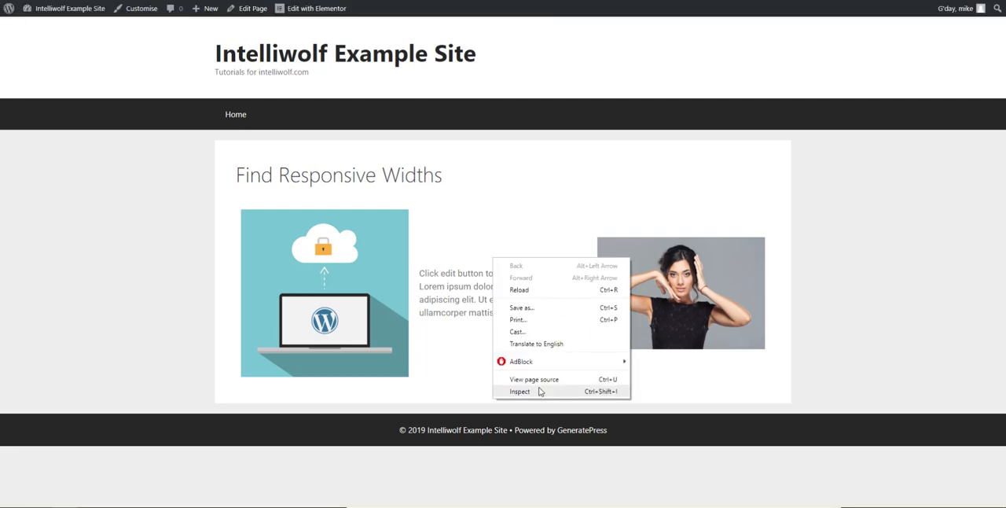
click(519, 390)
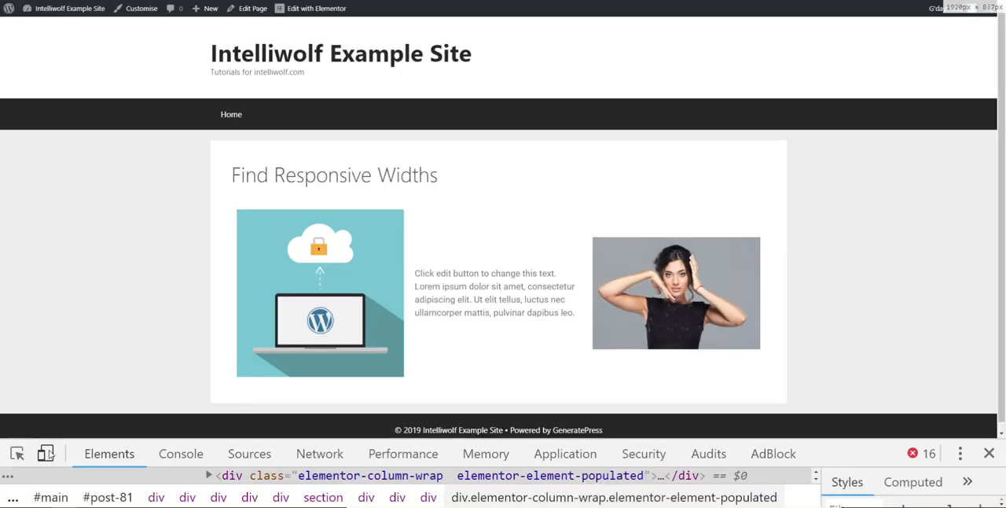
click(45, 453)
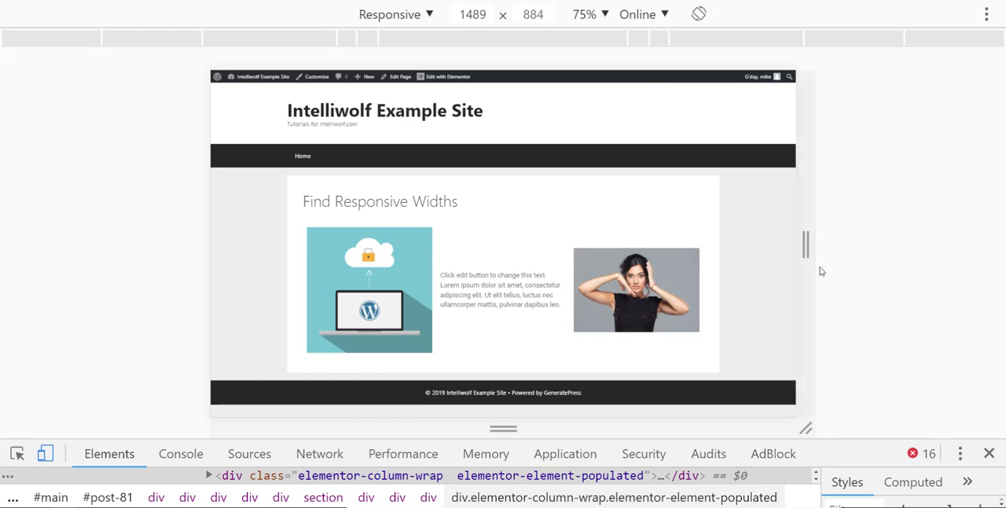
Resize the responsive viewport through tablet-sized widths around 873 pixels.
drag(806, 248, 805, 256)
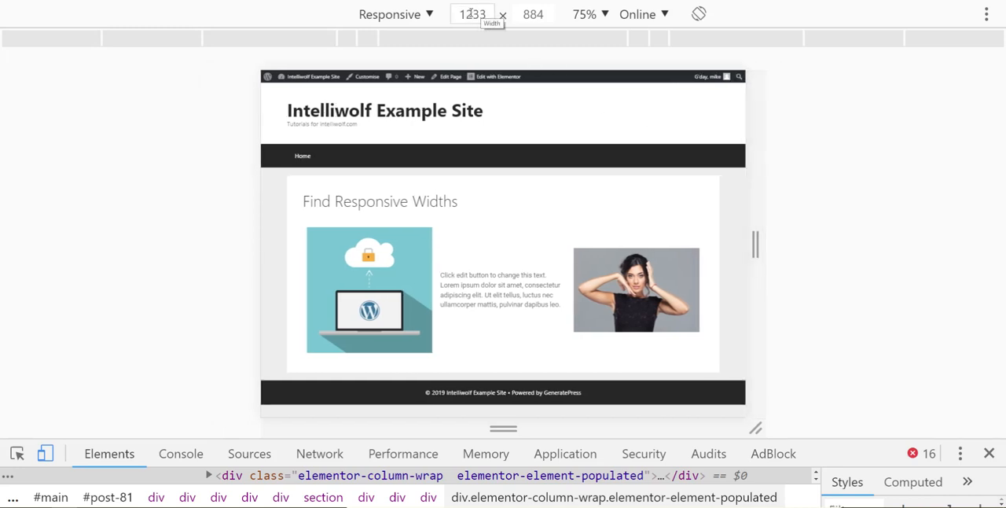
click(472, 14)
text(821)
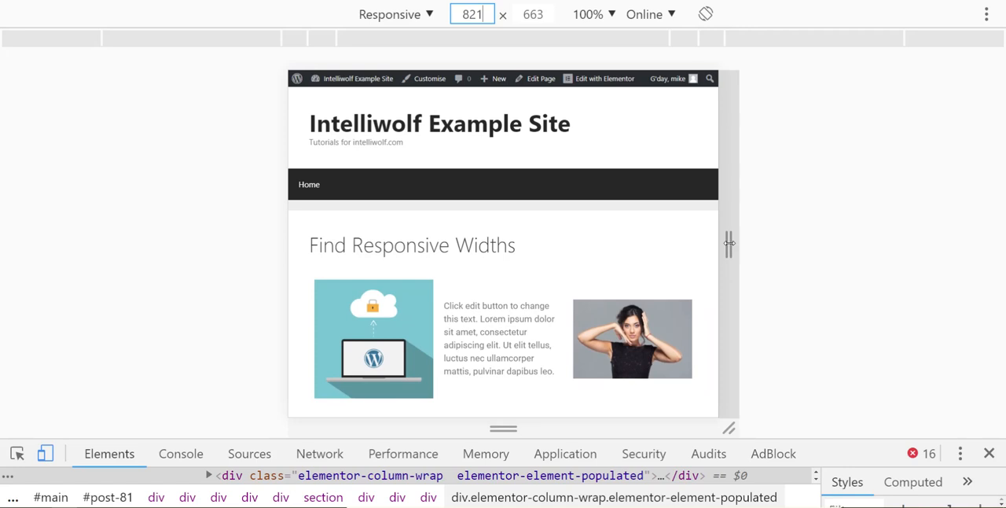
drag(728, 244, 744, 244)
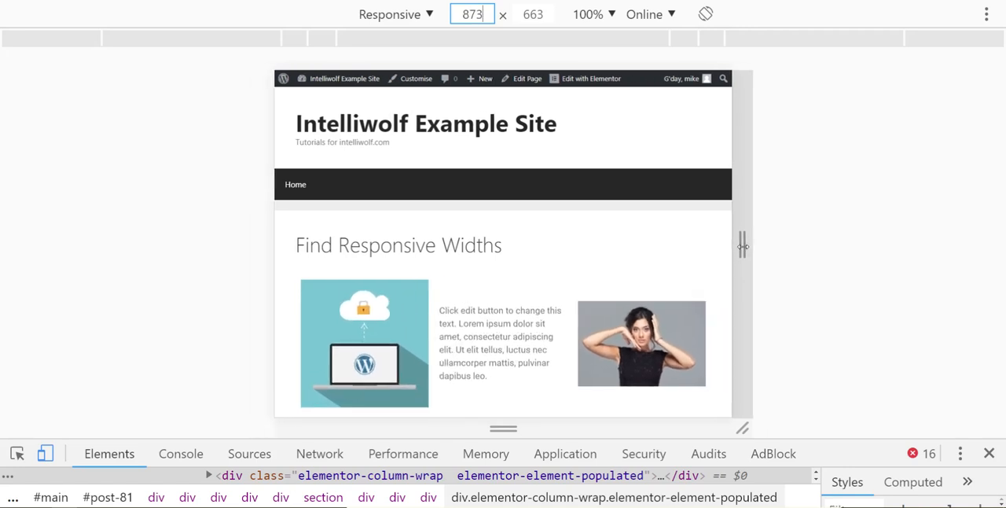
drag(742, 246, 715, 246)
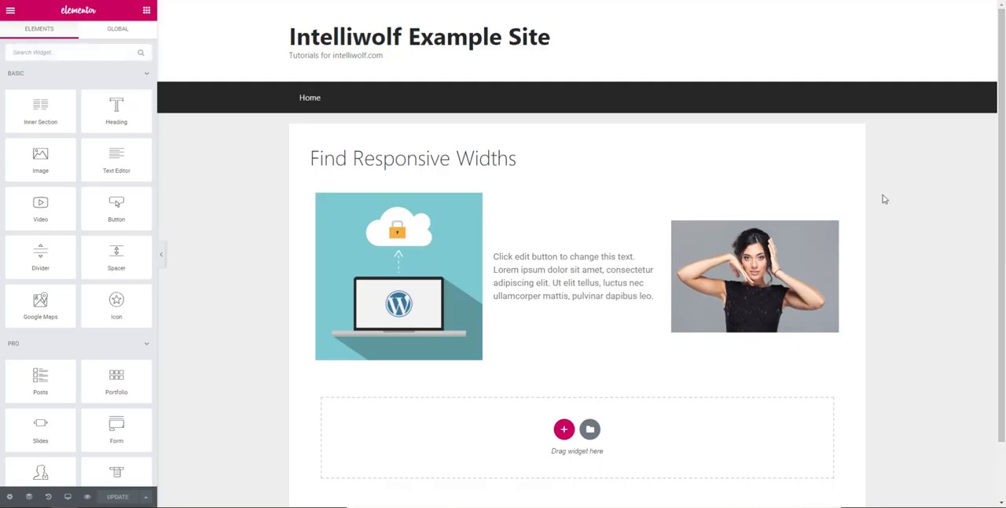
mouse_move(574, 184)
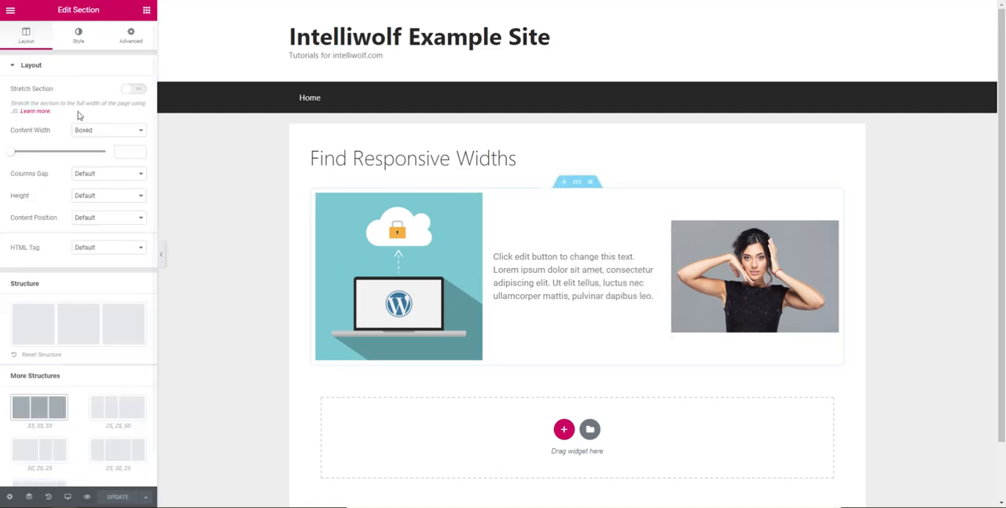
Switch on Hide On Tablet in the section's Advanced Responsive settings.
click(130, 33)
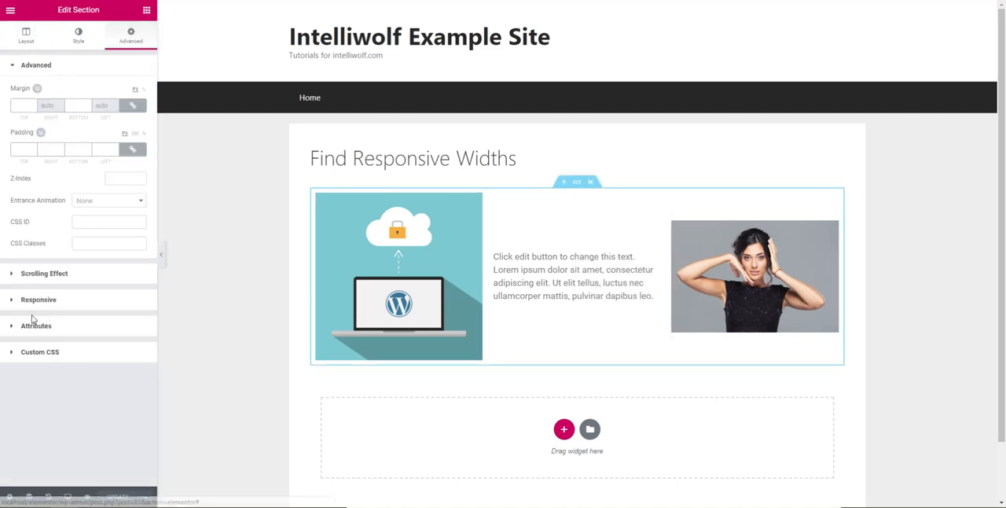
click(37, 298)
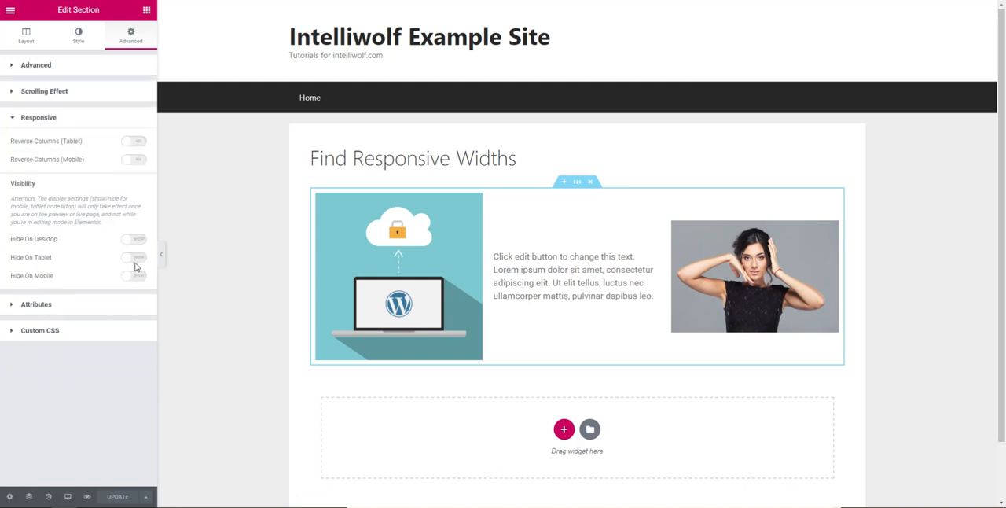
click(132, 258)
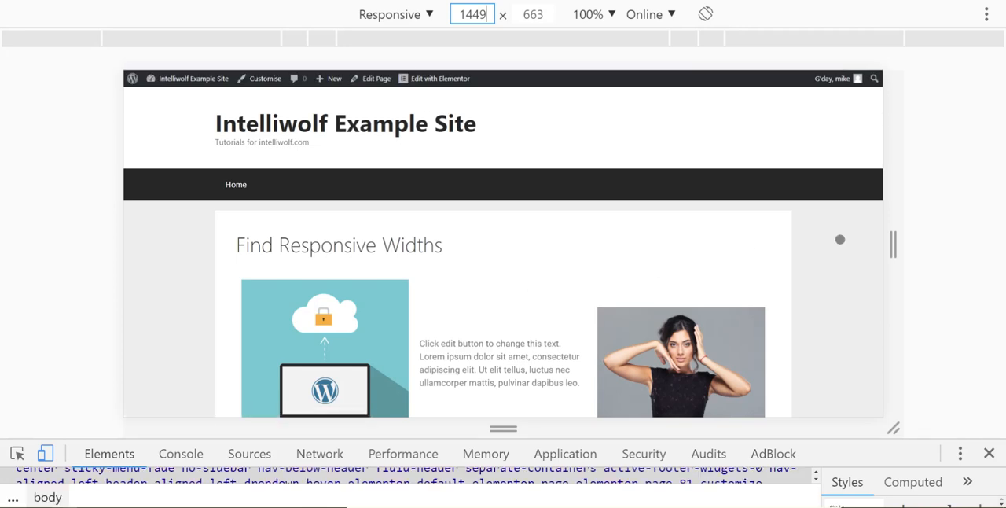
Narrow the preview from 1449 to 1025, 873 and 725 pixels, confirming the section hides at tablet width.
drag(894, 244, 786, 243)
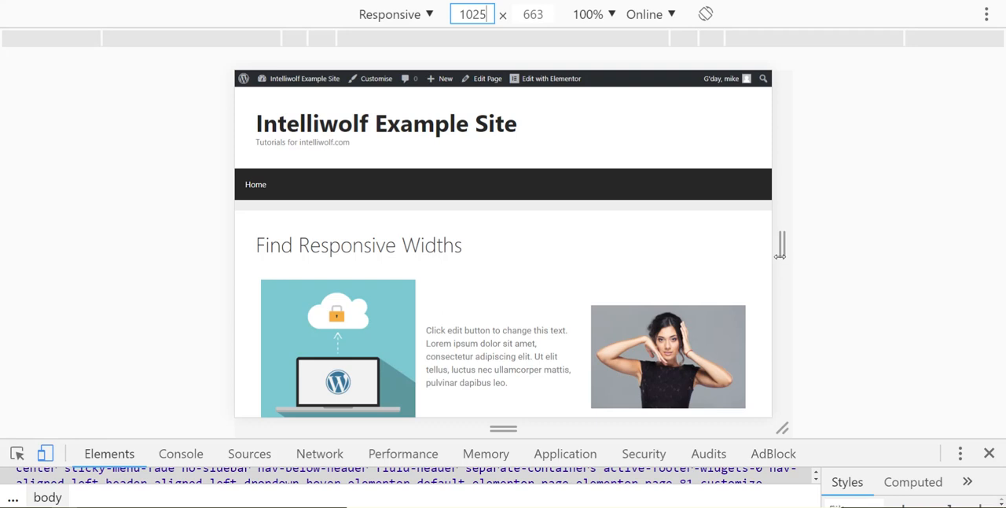
drag(780, 246, 739, 246)
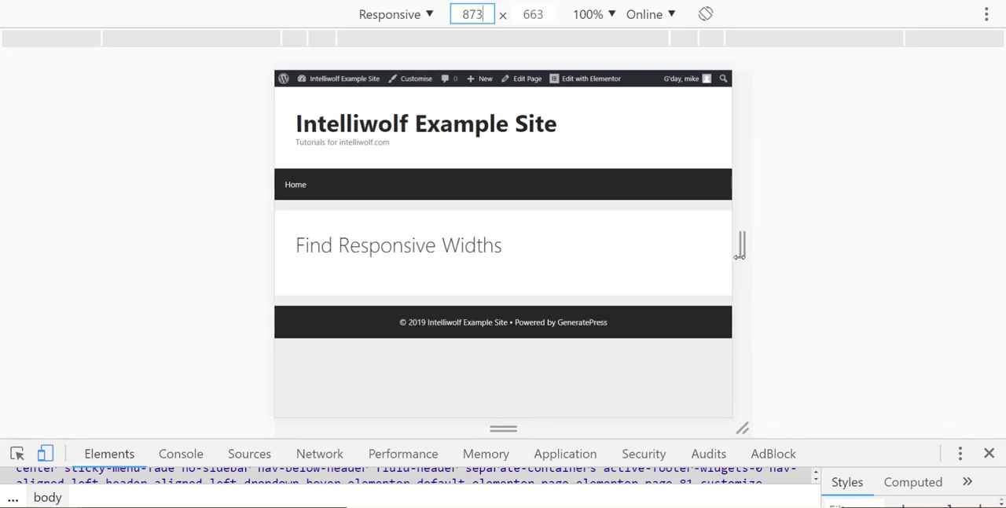
drag(739, 245, 714, 250)
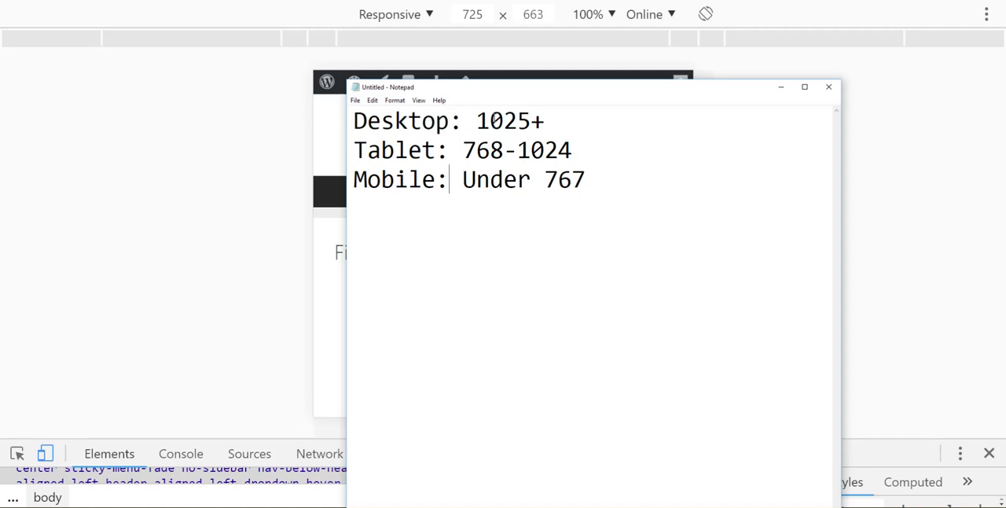
mouse_move(582, 242)
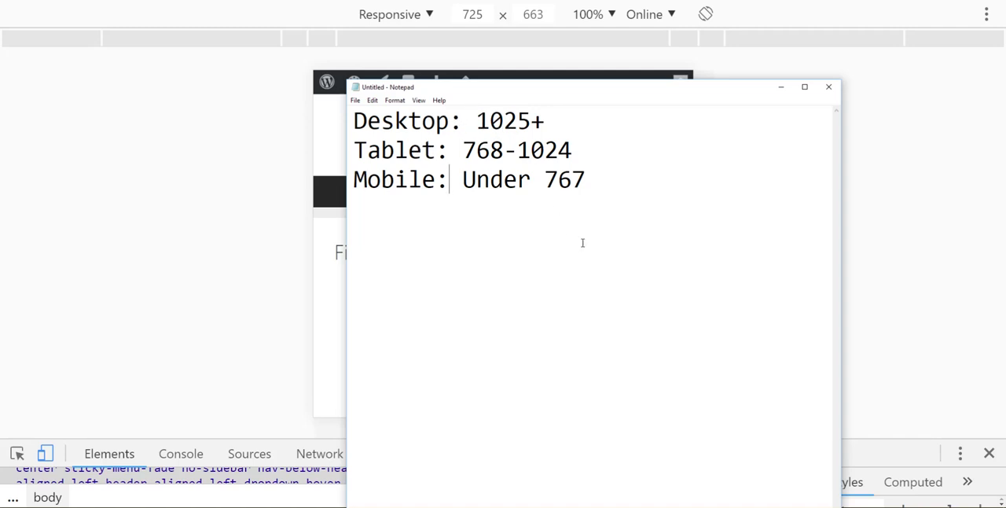
mouse_move(223, 214)
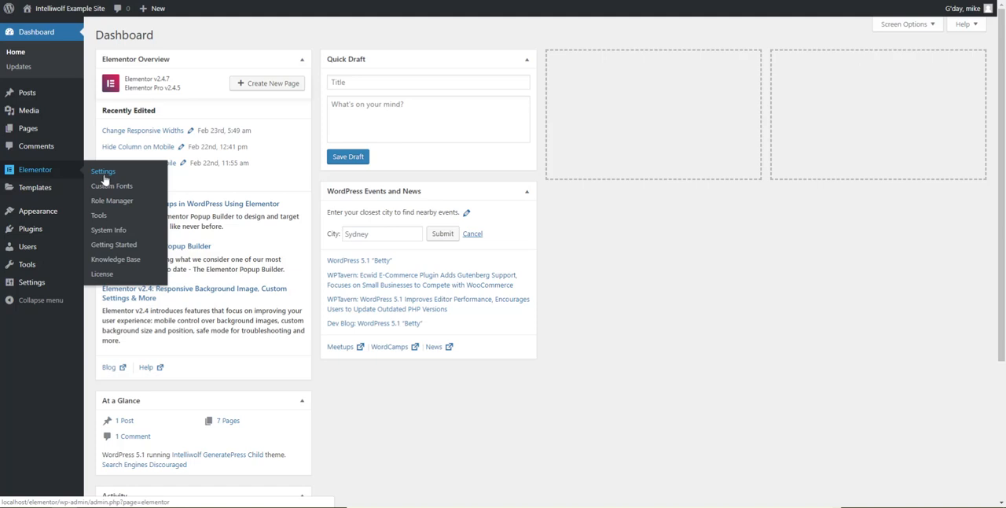
Show Elementor Settings' Style tab with the 1025 px tablet and 768 px mobile breakpoints.
click(104, 172)
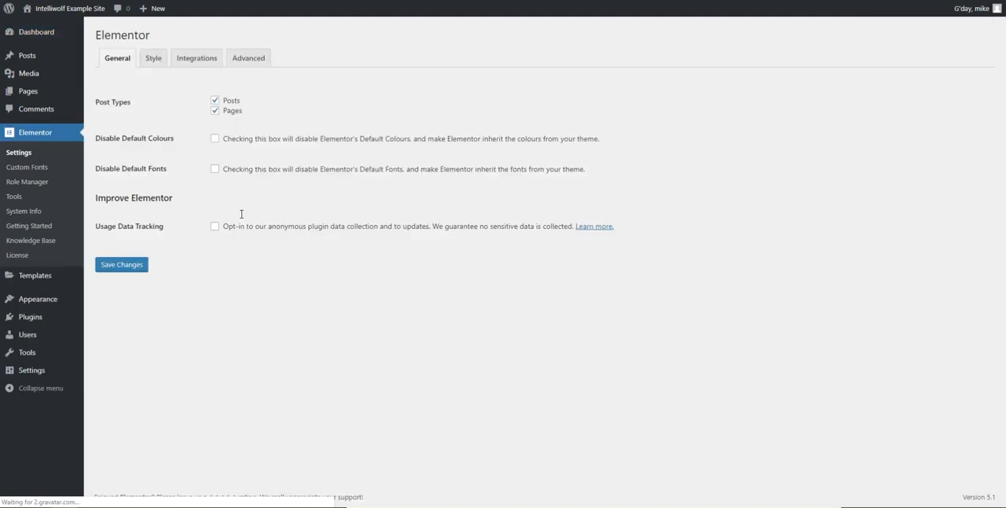
click(154, 57)
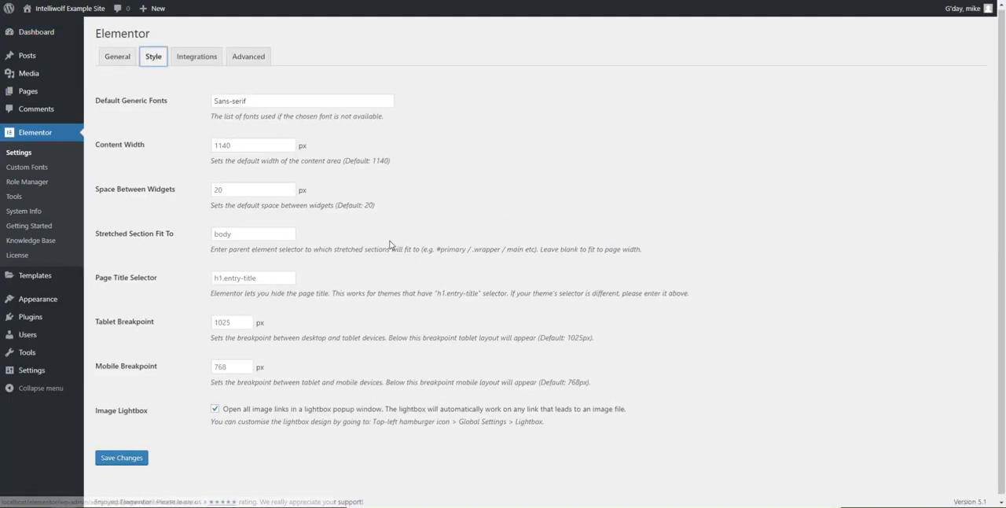